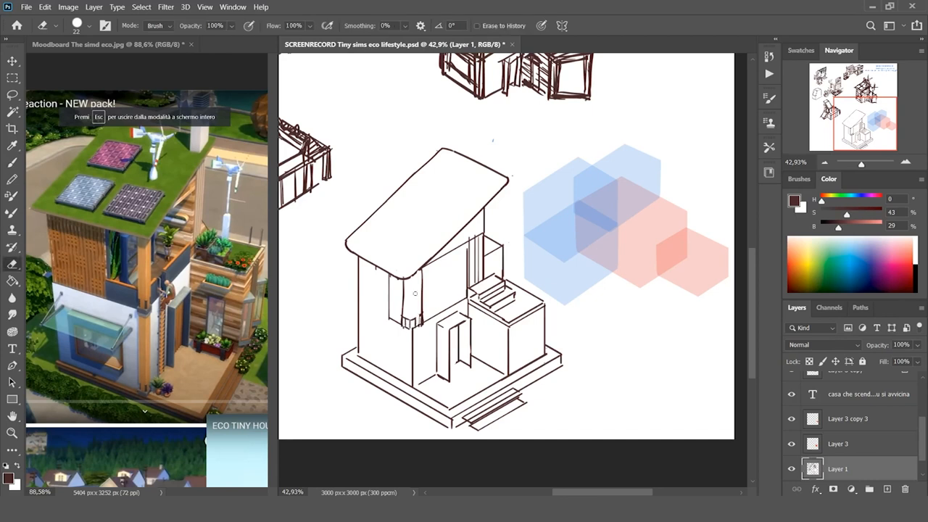
# - Erase the front column and roof-wall lines, then thicken the slanted roof's lower edge
pyautogui.moveTo(406, 283); pyautogui.dragTo(406, 319)
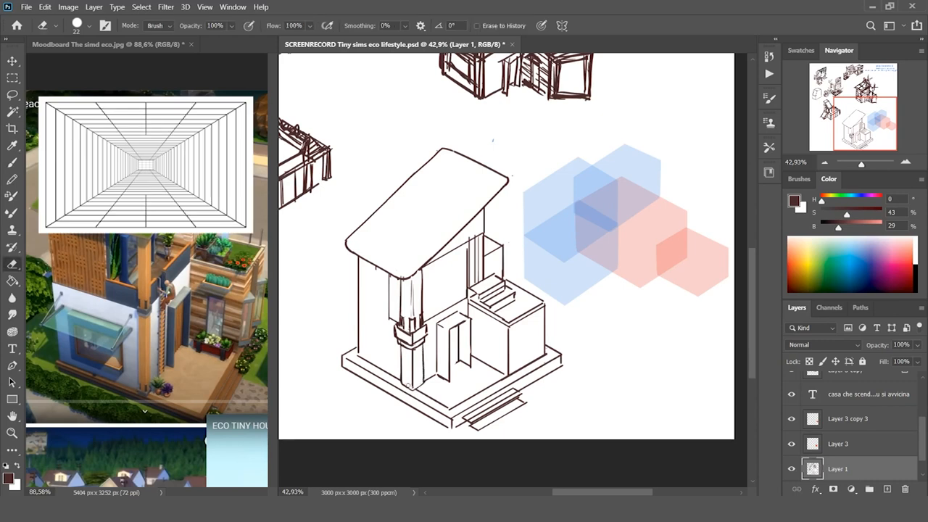
pyautogui.moveTo(402, 276); pyautogui.dragTo(511, 159)
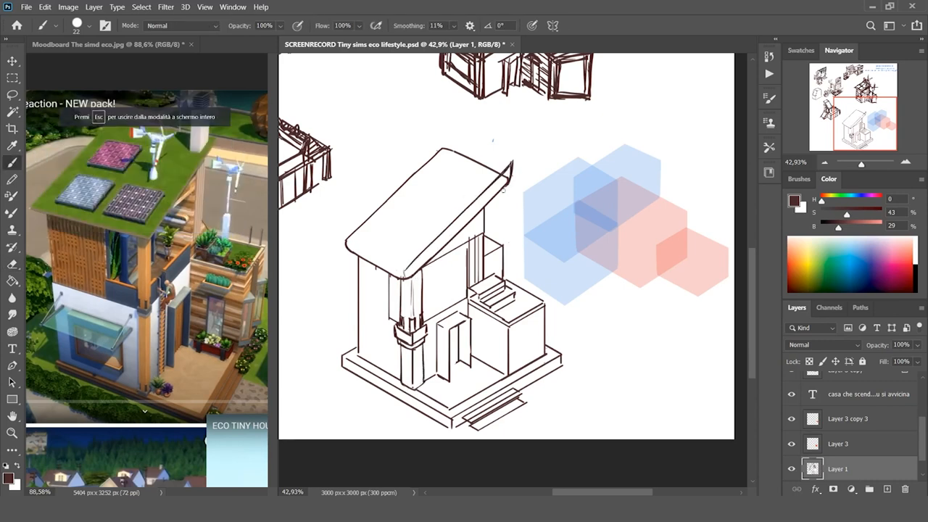
pyautogui.moveTo(446, 134); pyautogui.dragTo(348, 236)
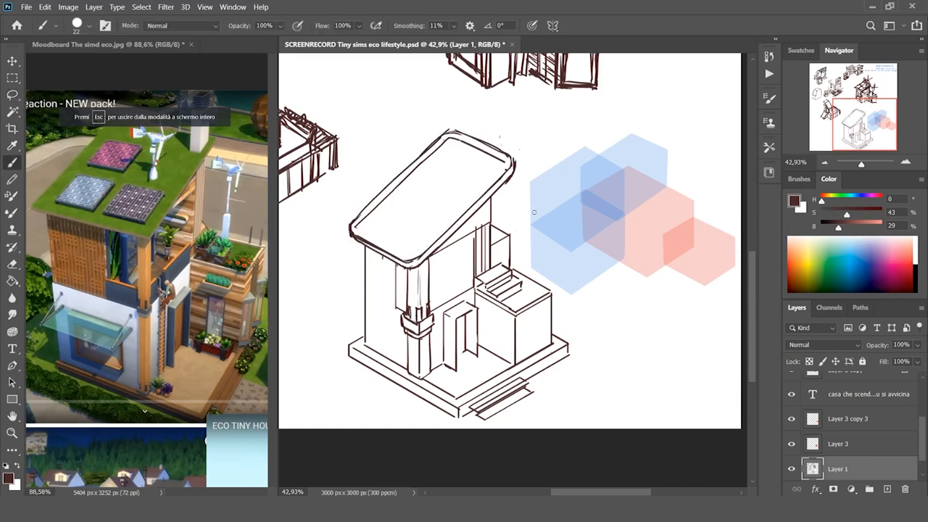
pyautogui.moveTo(522, 227)
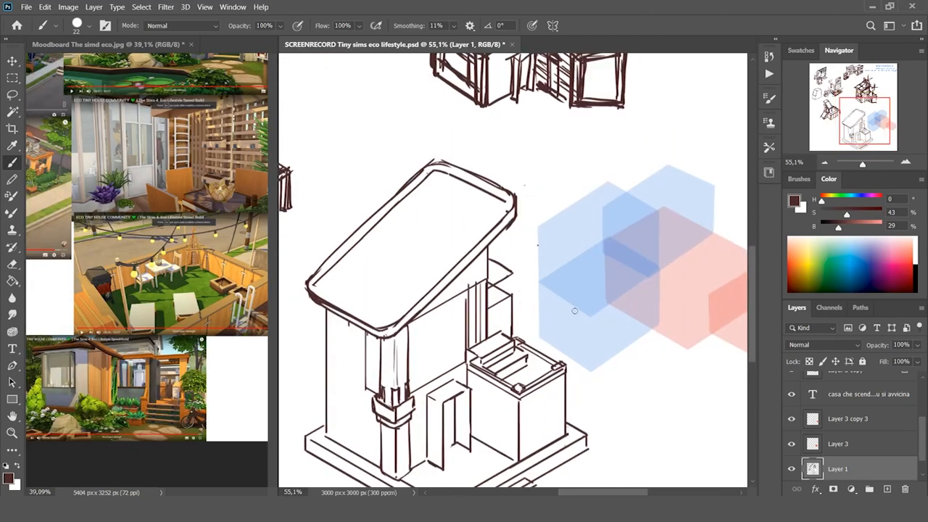
# - Draw the terrace railing's top rail, posts and horizontal slats on Layer 1
pyautogui.moveTo(485, 261); pyautogui.dragTo(522, 298)
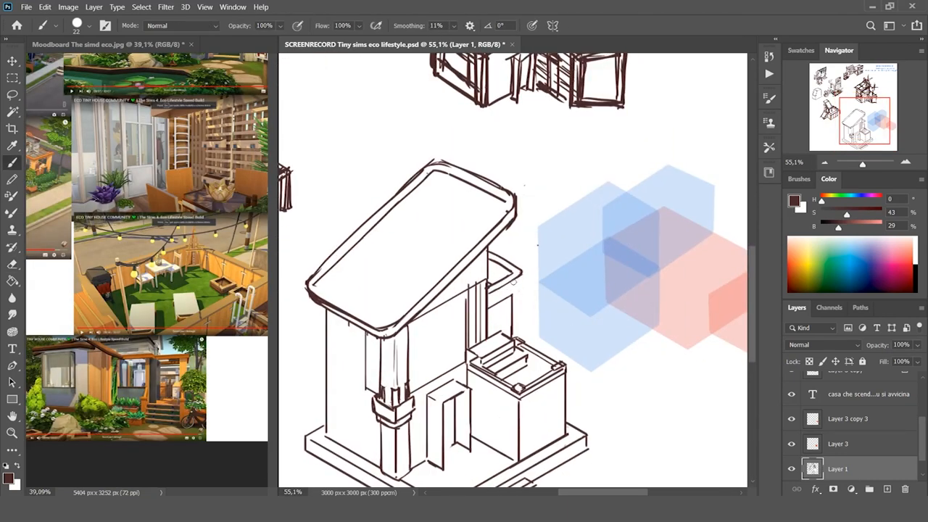
pyautogui.moveTo(511, 287); pyautogui.dragTo(573, 319)
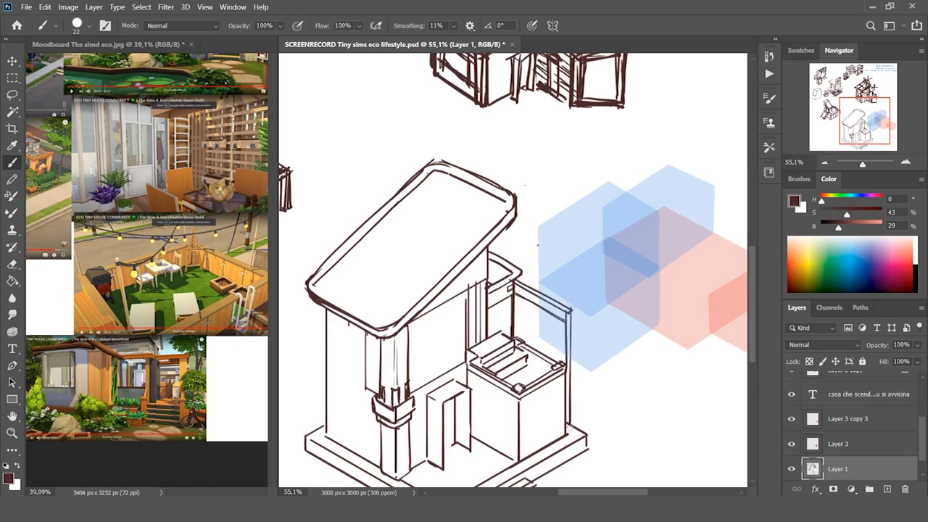
pyautogui.moveTo(507, 308); pyautogui.dragTo(573, 345)
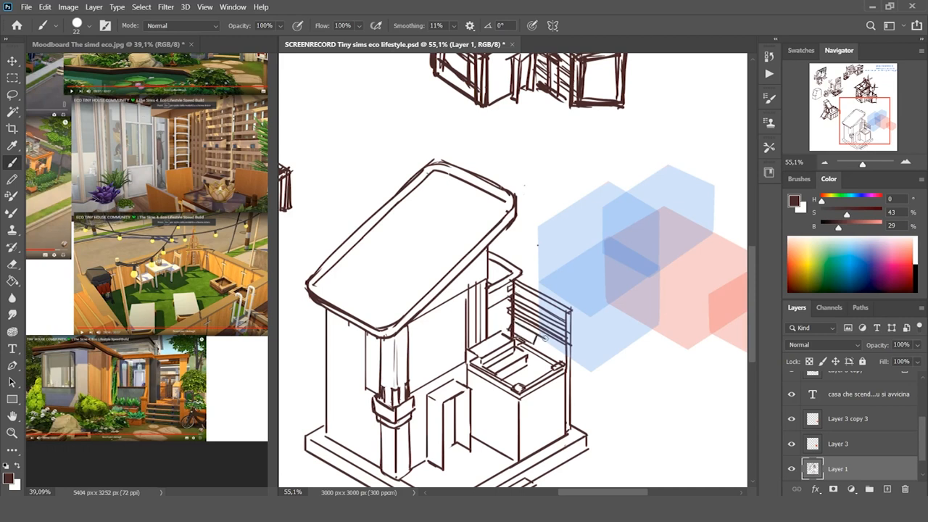
pyautogui.moveTo(515, 323); pyautogui.dragTo(565, 355)
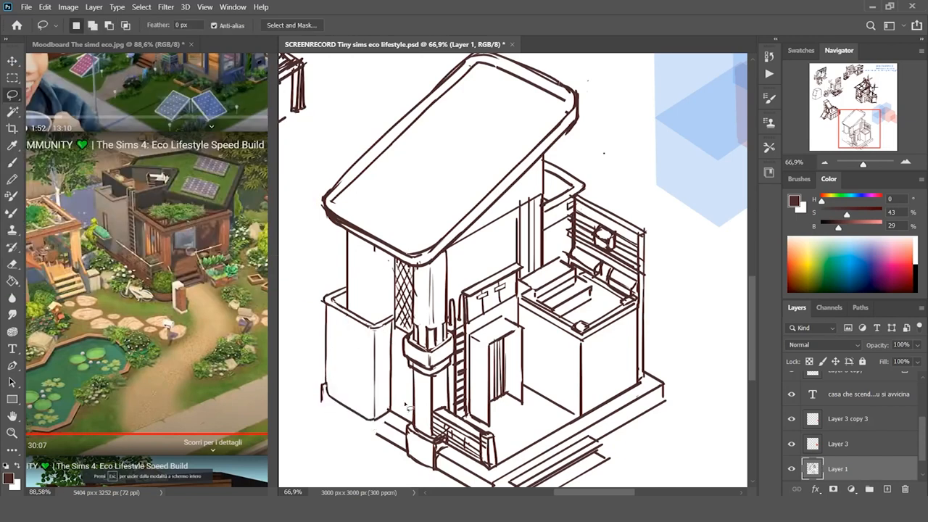
# - Lasso-adjust part of the lower sketch and draw panels and caps on the roof
pyautogui.moveTo(403, 405); pyautogui.dragTo(372, 430)
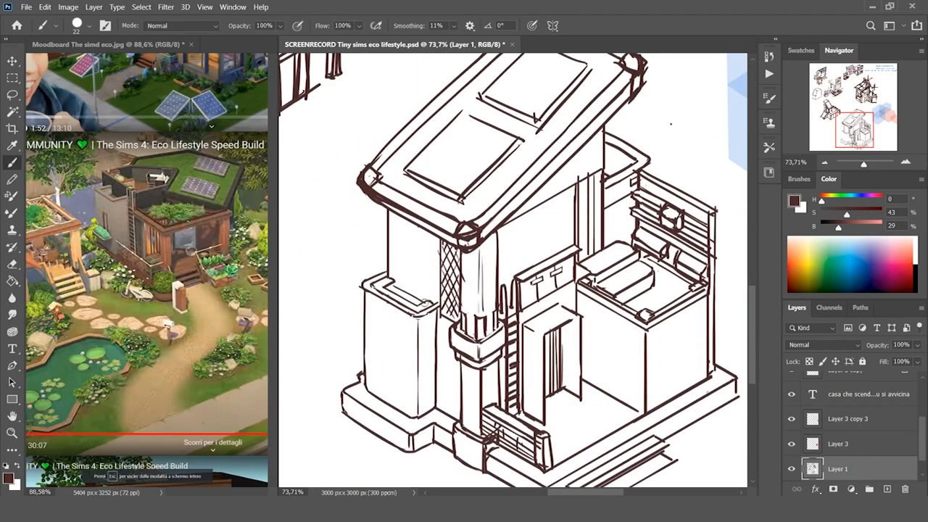
pyautogui.moveTo(397, 229); pyautogui.dragTo(413, 297)
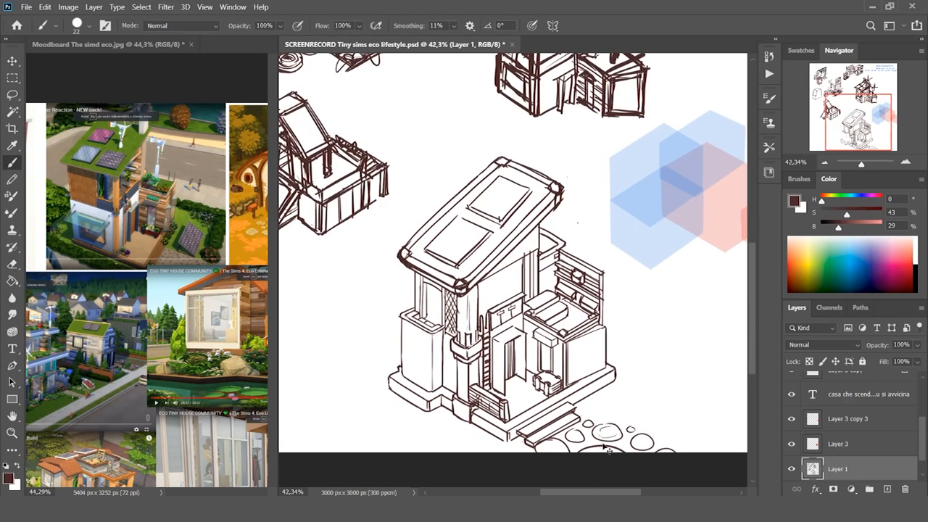
# - Draw a path of stepping stones in front of the house
pyautogui.moveTo(528, 232); pyautogui.dragTo(533, 275)
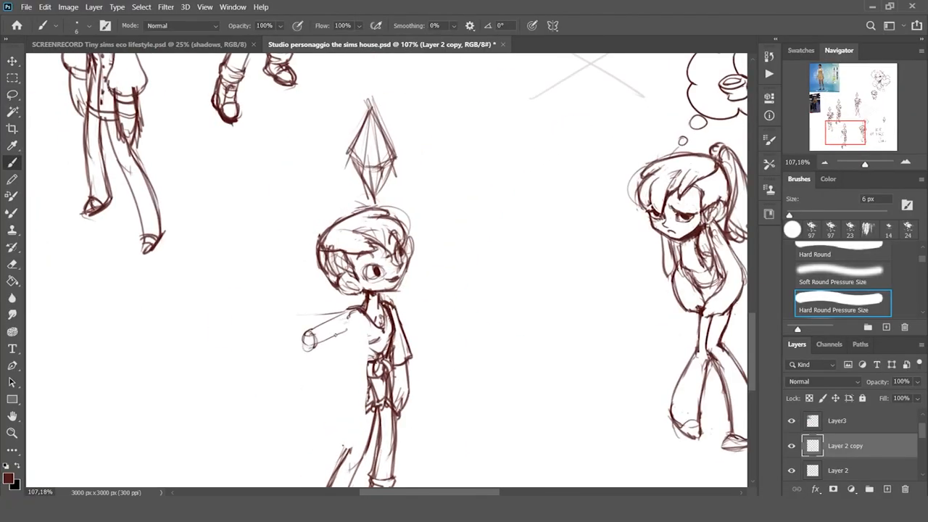
# - In the Sims character study, erase stray lines below the boy's feet
pyautogui.scroll(-3)
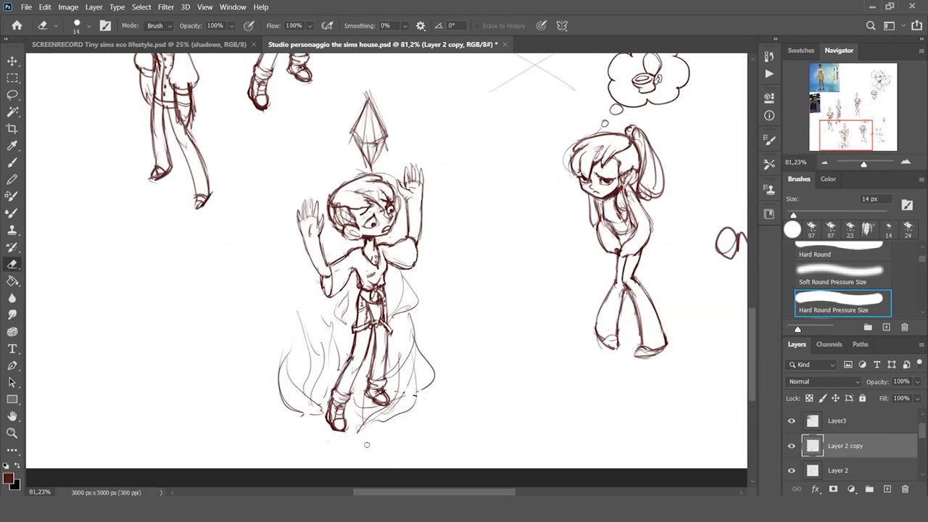
pyautogui.click(355, 44)
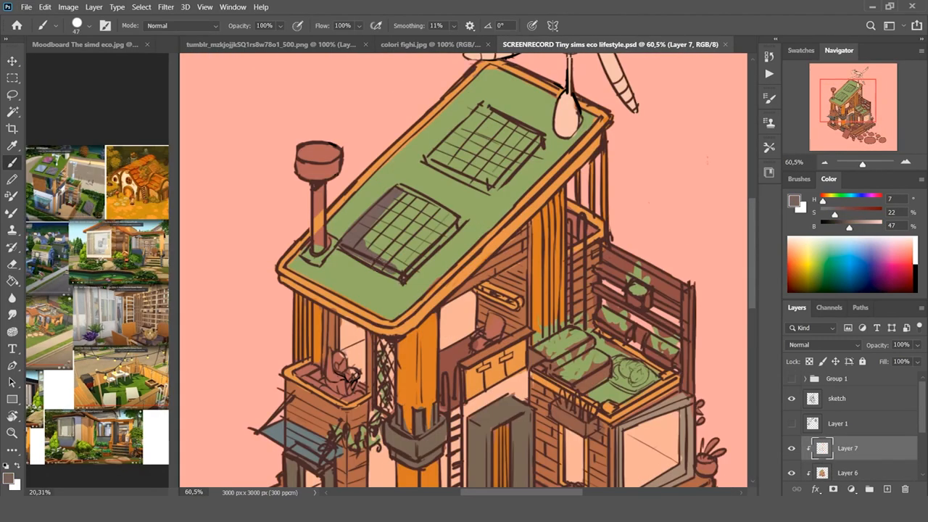
# - Paint flat green on the roof and orange-brown on the wooden parts on Layer 7
pyautogui.click(482, 154)
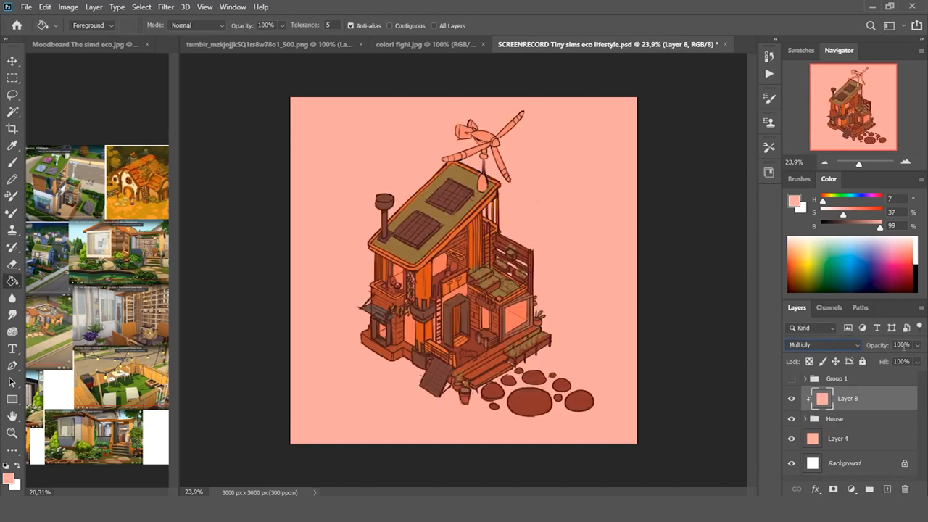
# - Try Darker Color, Overlay and Hue on the peach tint, settling on Soft Light at 89%
pyautogui.click(823, 345)
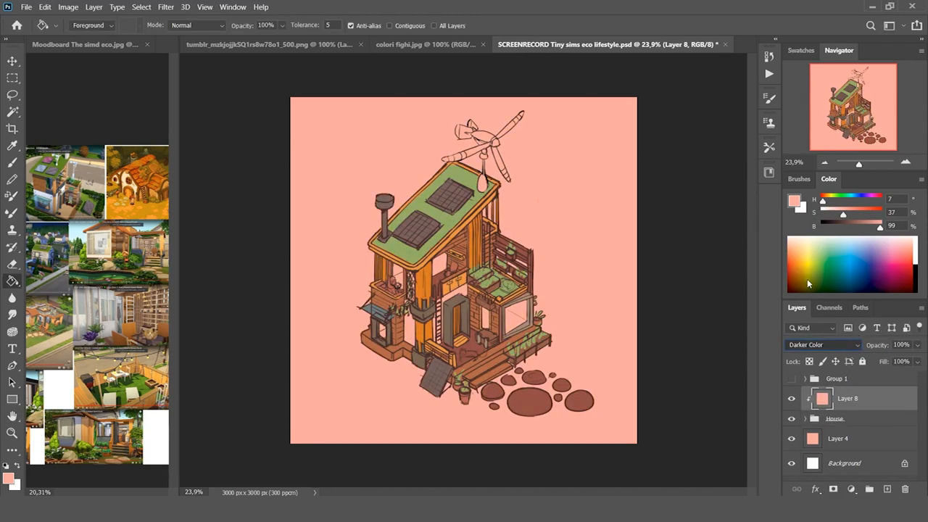
pyautogui.click(823, 345)
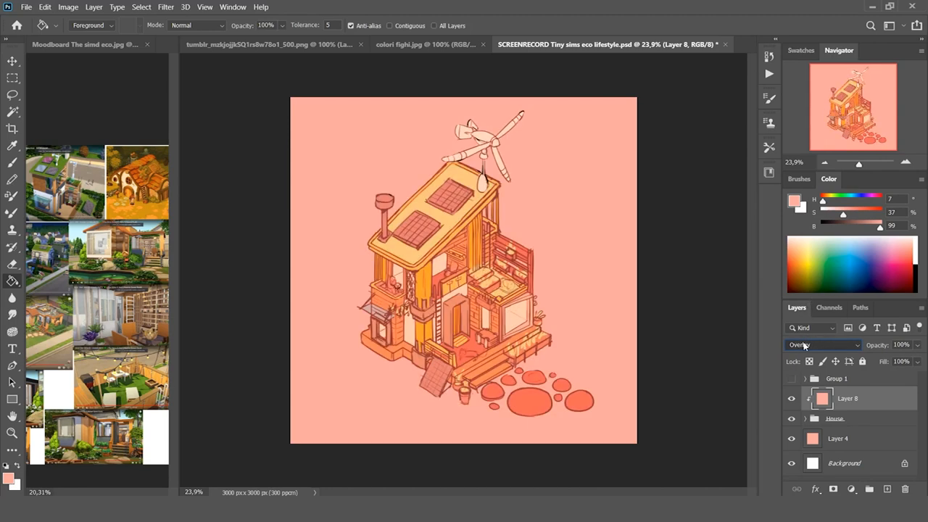
pyautogui.click(823, 344)
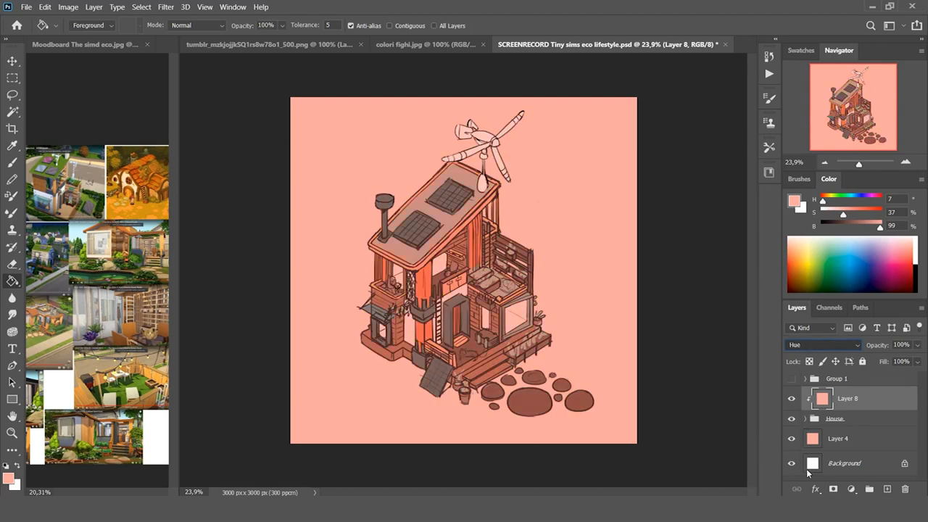
pyautogui.click(823, 345)
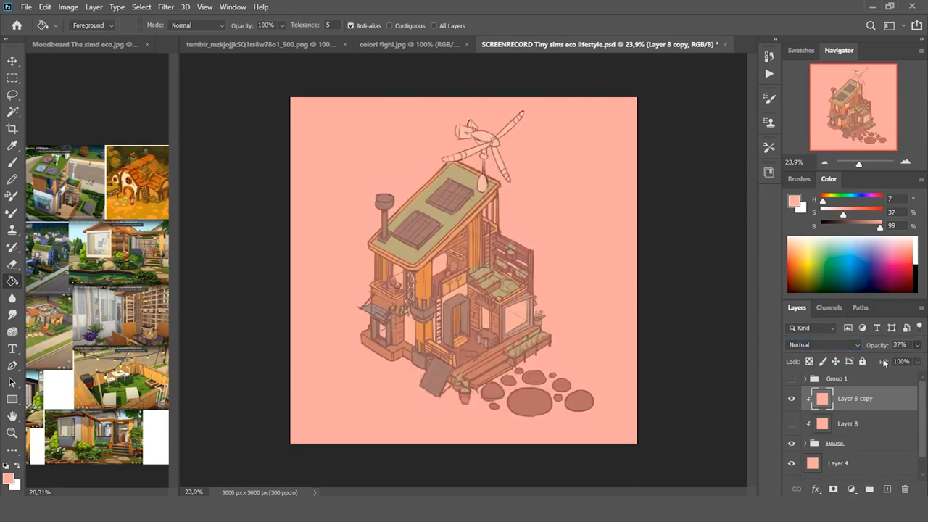
pyautogui.click(792, 424)
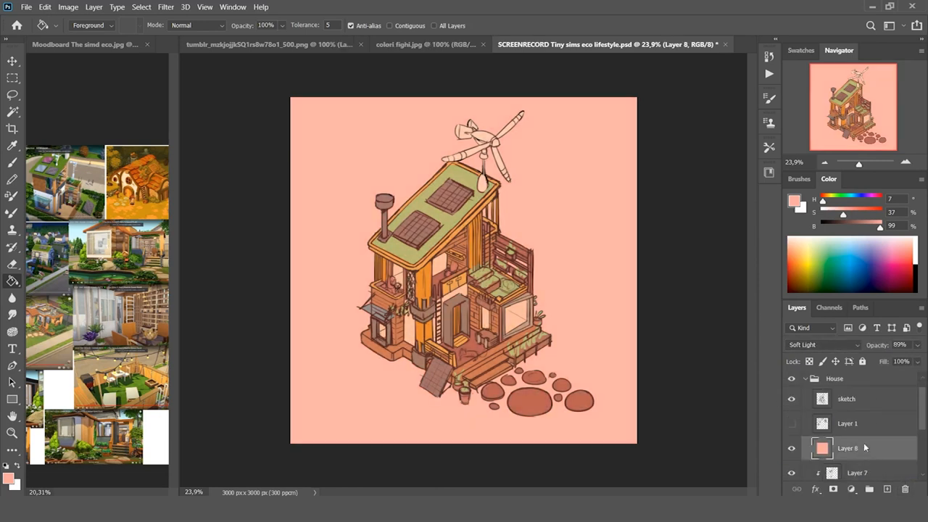
pyautogui.click(847, 398)
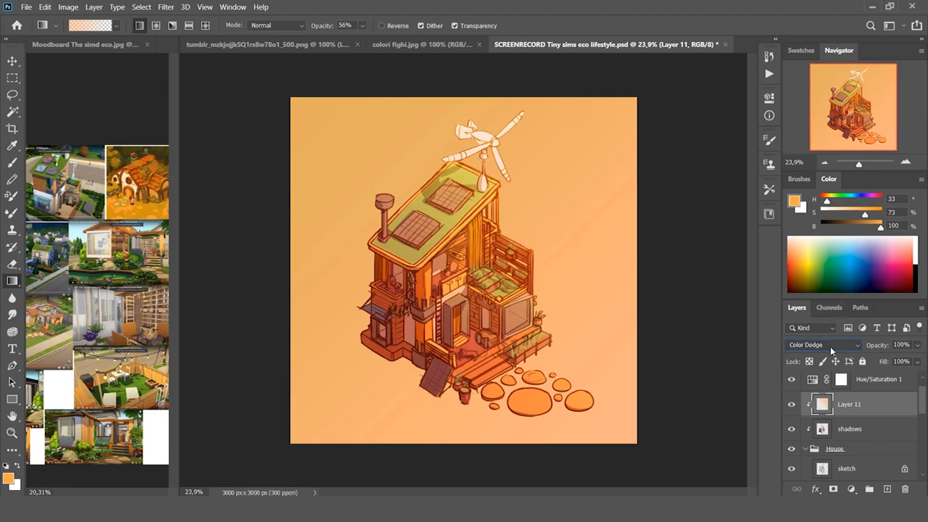
# - Set the orange gradient light layer to Color Dodge blending
pyautogui.click(823, 344)
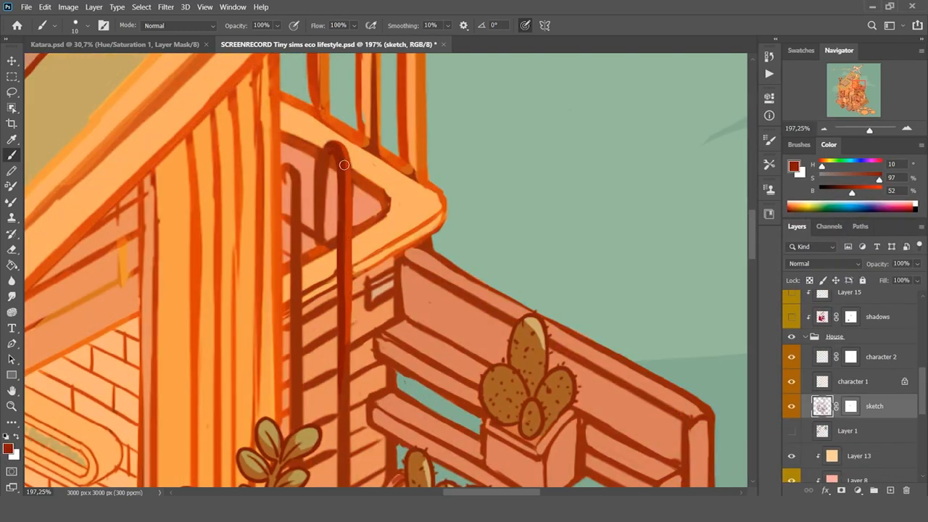
# - Redraw the ladder outline in dark red
pyautogui.moveTo(344, 165); pyautogui.dragTo(297, 382)
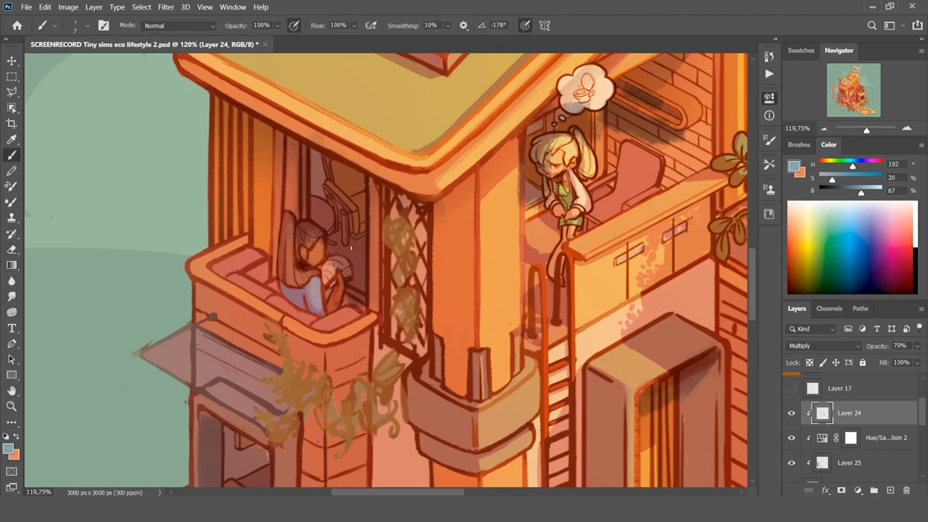
# - Brush soft shadows on multiply Layer 24 over the balconies and walls
pyautogui.scroll(-3)
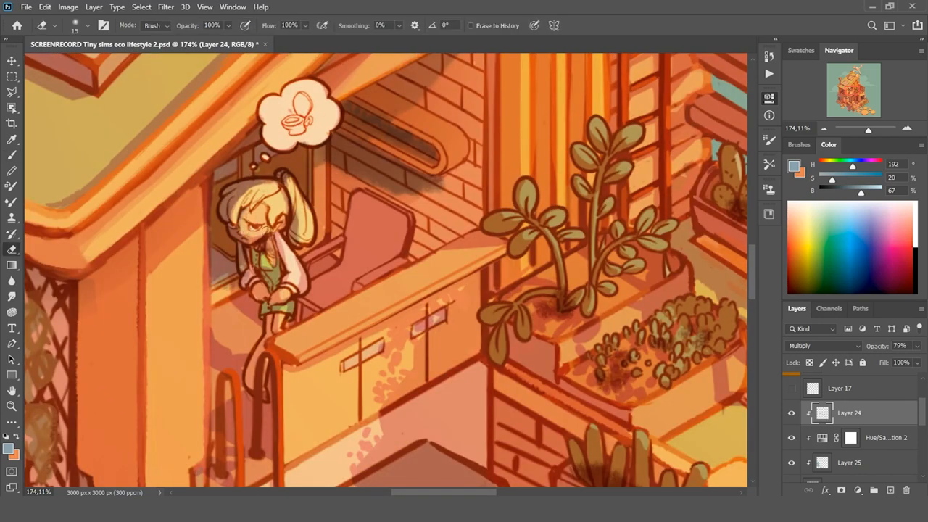
pyautogui.click(254, 275)
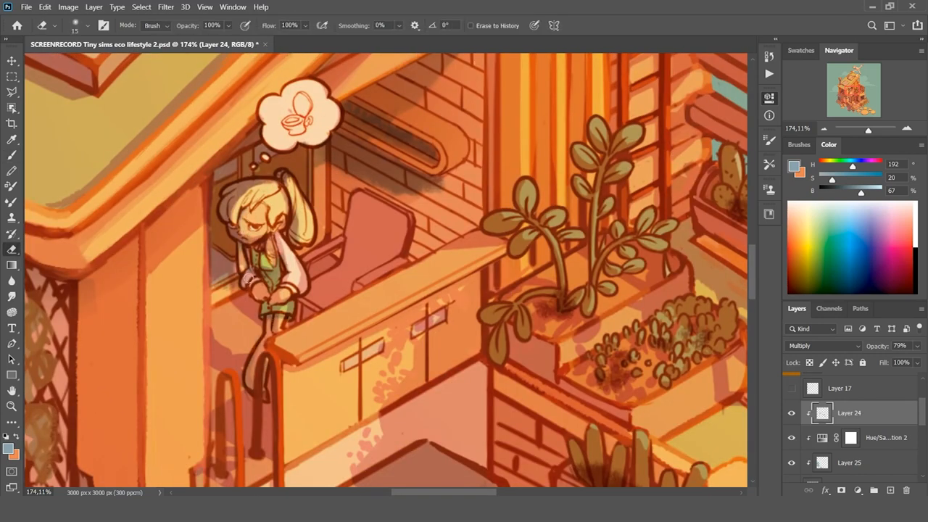